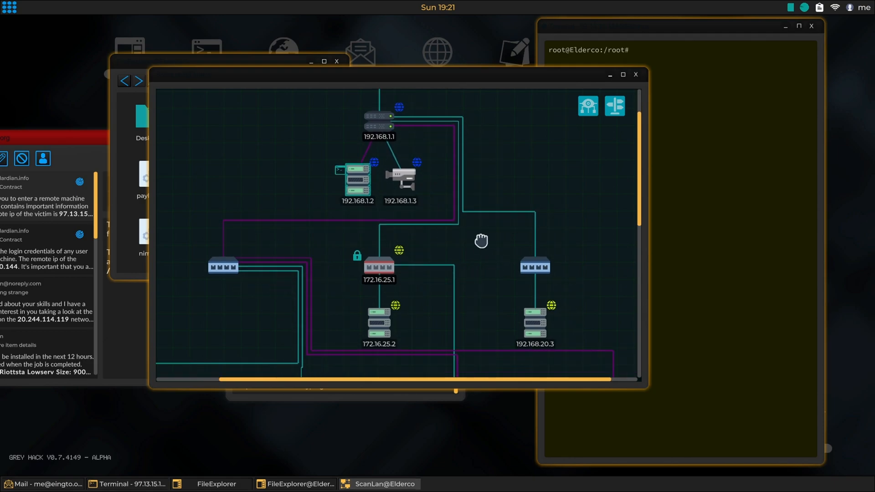
type("nmap 192.168.1.1")
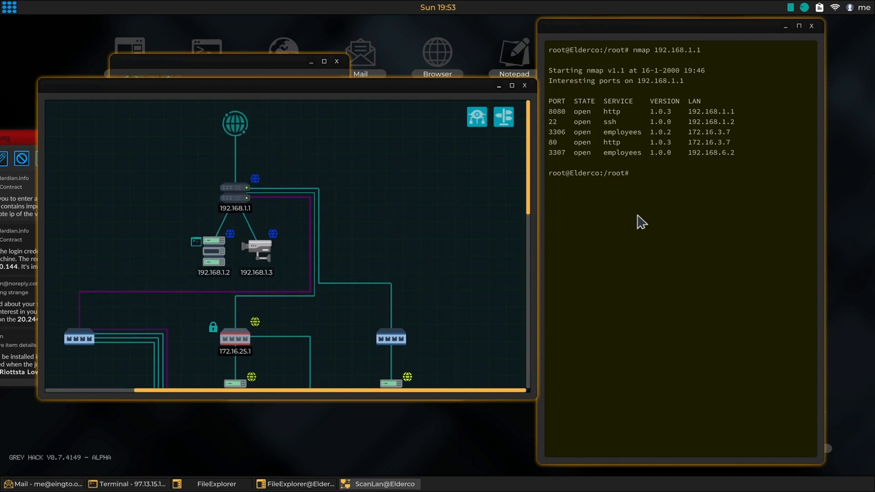